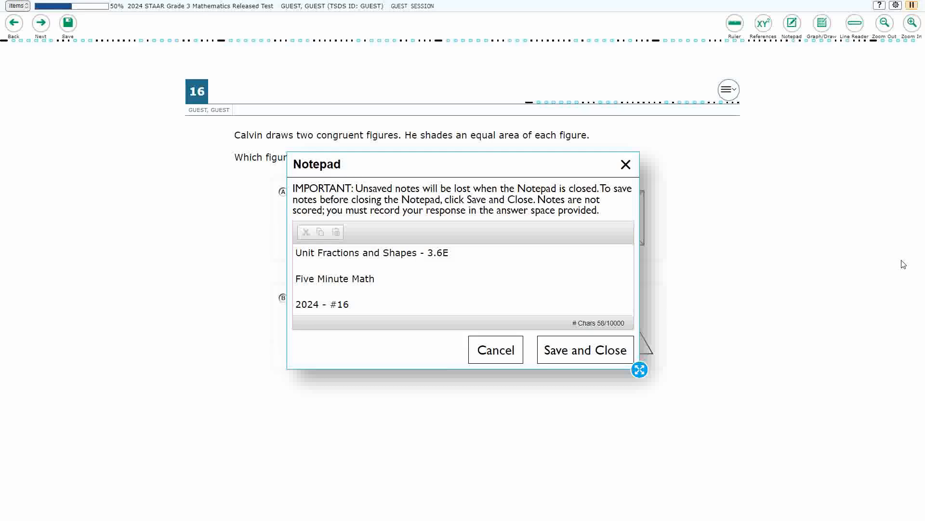
Dismiss the Notepad dialog to reveal question 16 and its answer choices
click(348, 304)
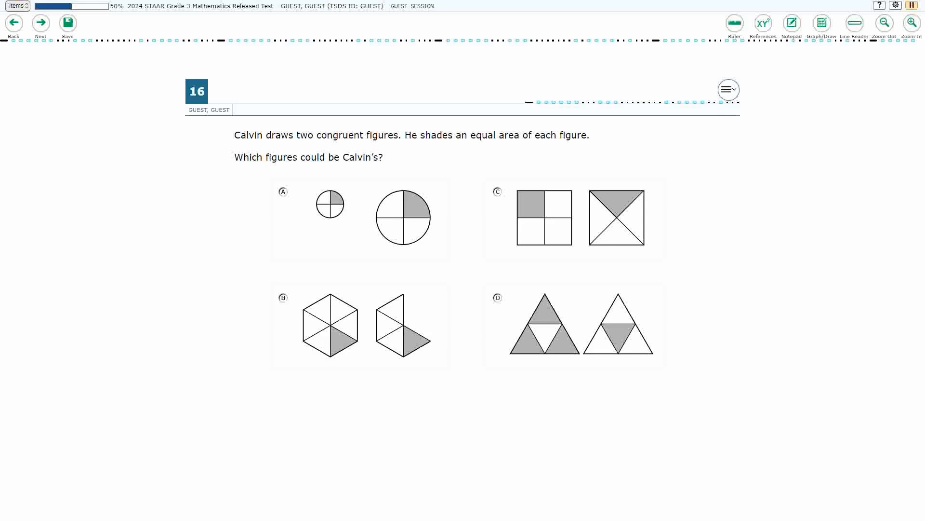
Open Graph/Draw and mark 'congruent' and 'equal area' with red underlines and ticks
click(822, 24)
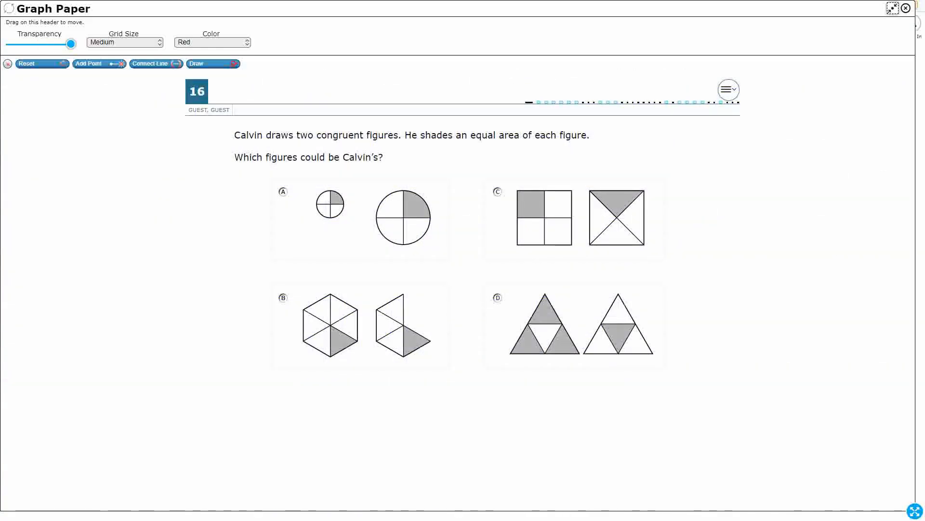
click(212, 63)
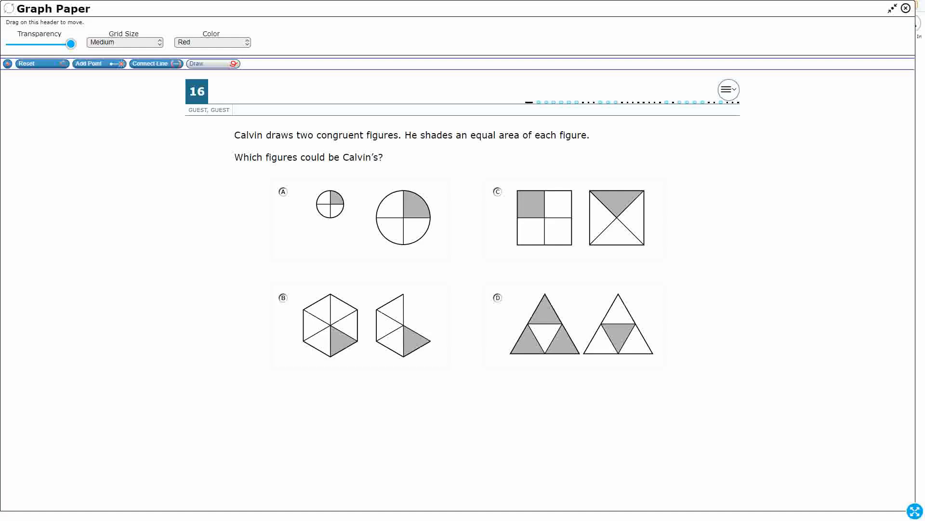
drag(319, 142, 365, 142)
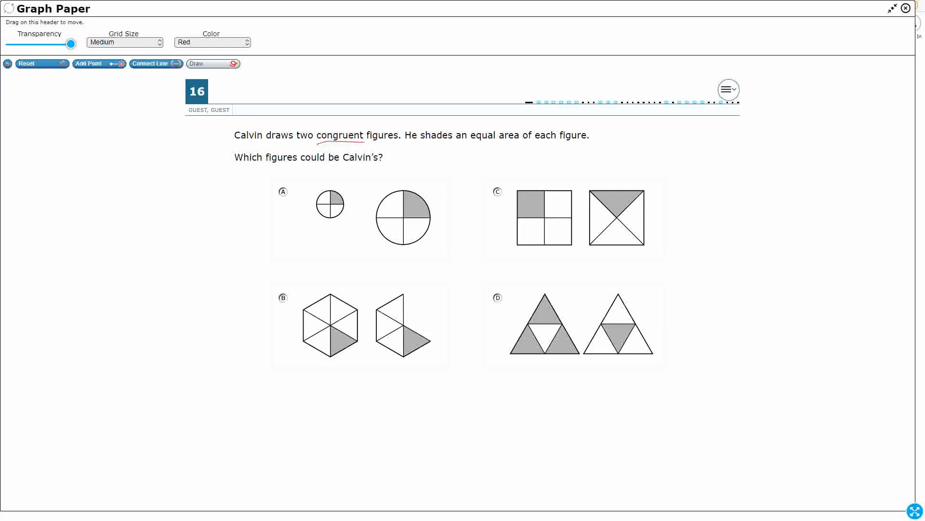
drag(472, 144, 522, 141)
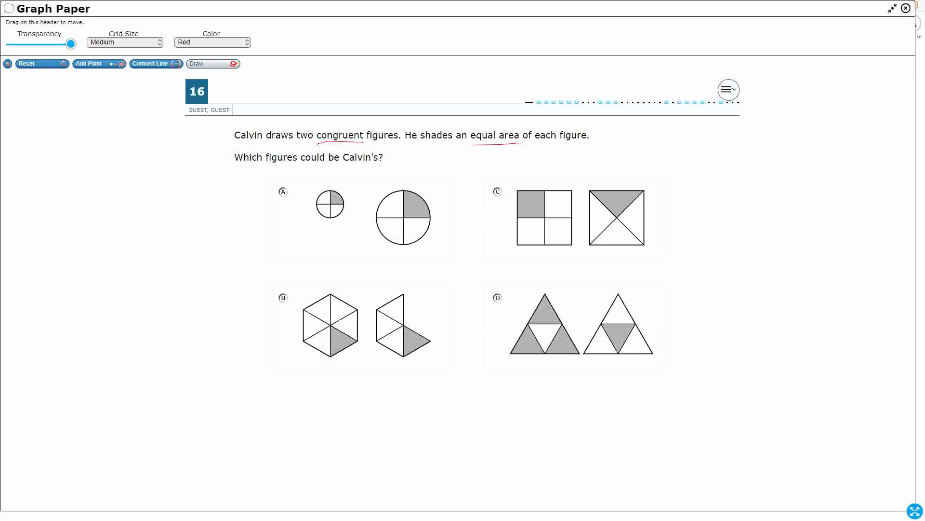
drag(334, 127, 360, 110)
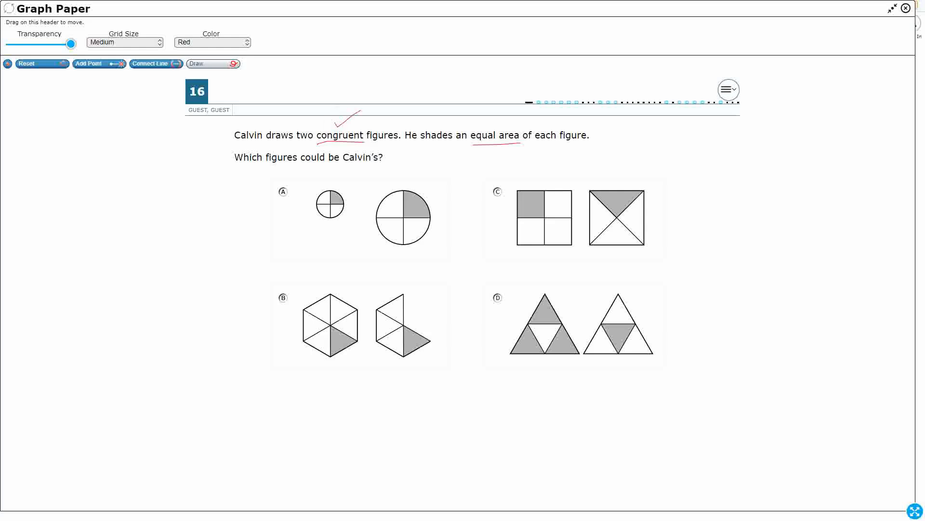
drag(484, 119, 510, 110)
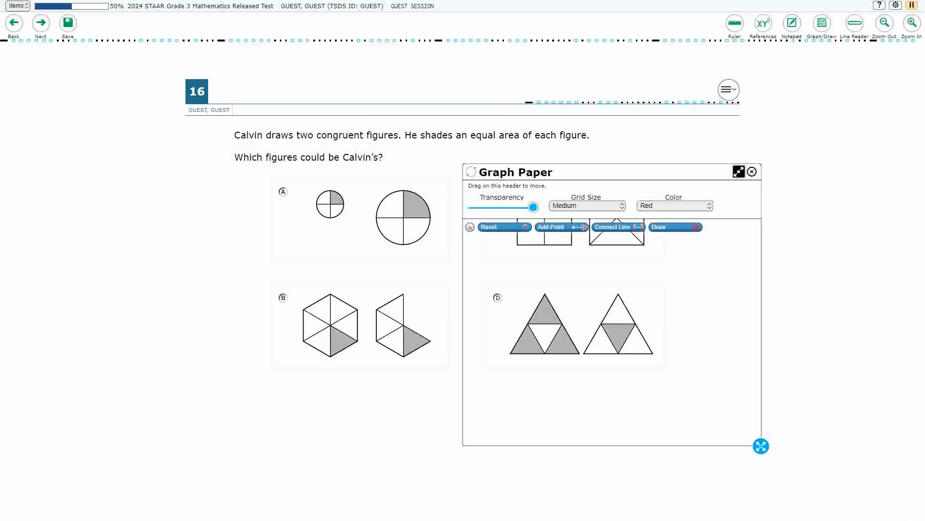
Scroll through the grade 3 mathematics reference sheet, then close it
click(763, 23)
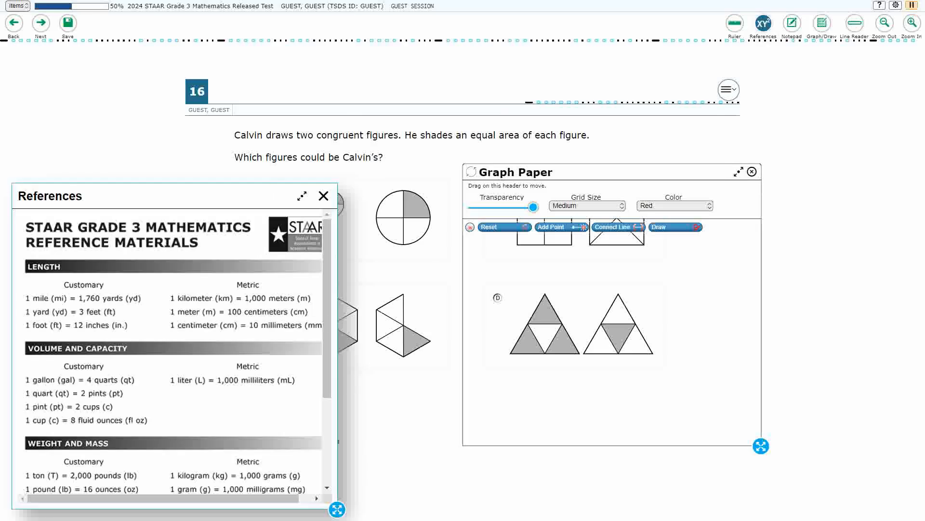
scroll(down, 3)
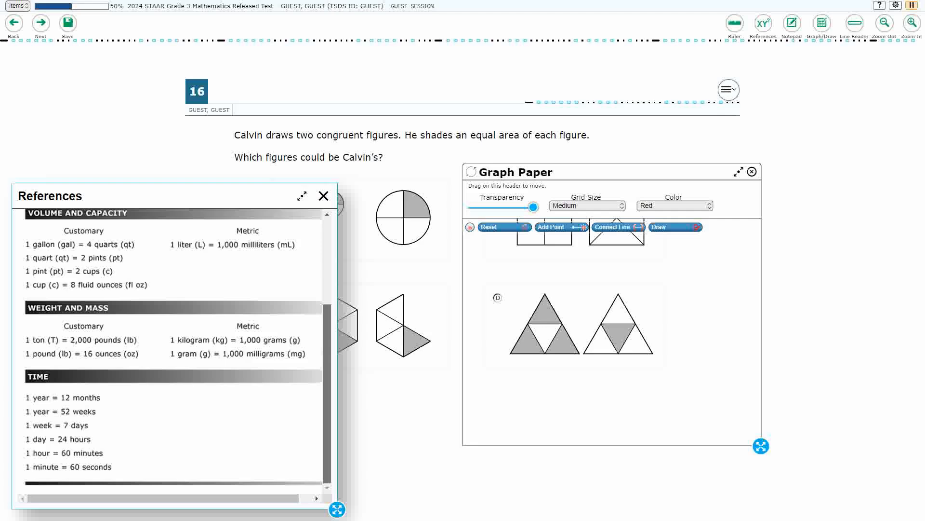
click(323, 195)
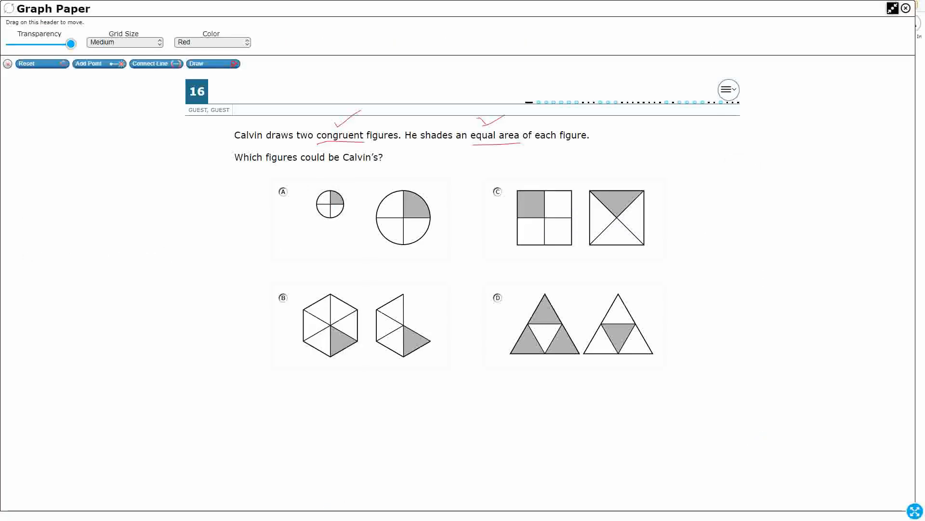
Turn freehand drawing back on and cross out answer choice A in red
click(211, 63)
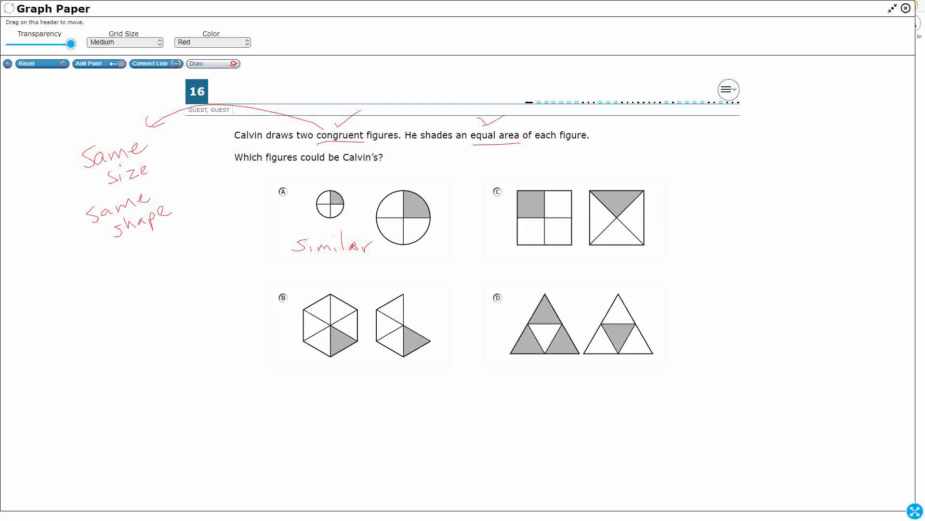
drag(272, 179, 362, 221)
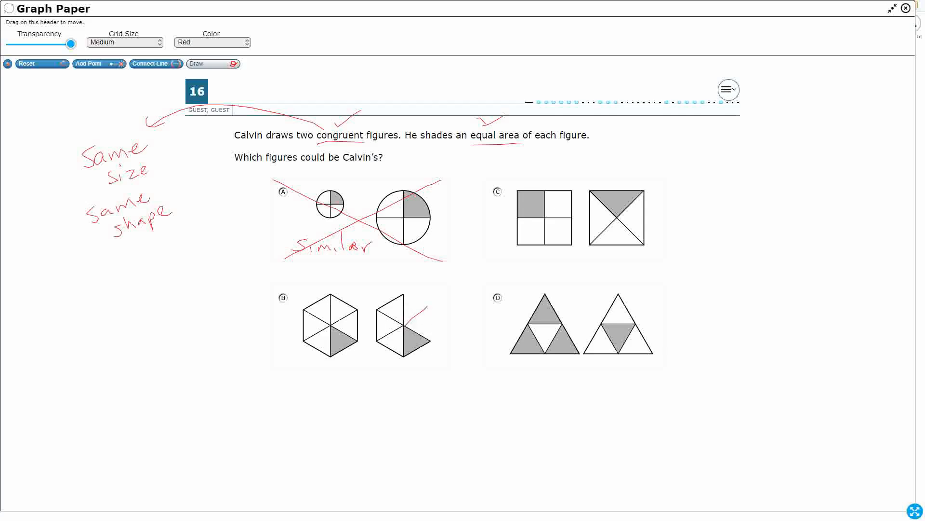
Sketch the missing hexagon piece in B, cross out B, and tick C and D
drag(418, 297, 422, 337)
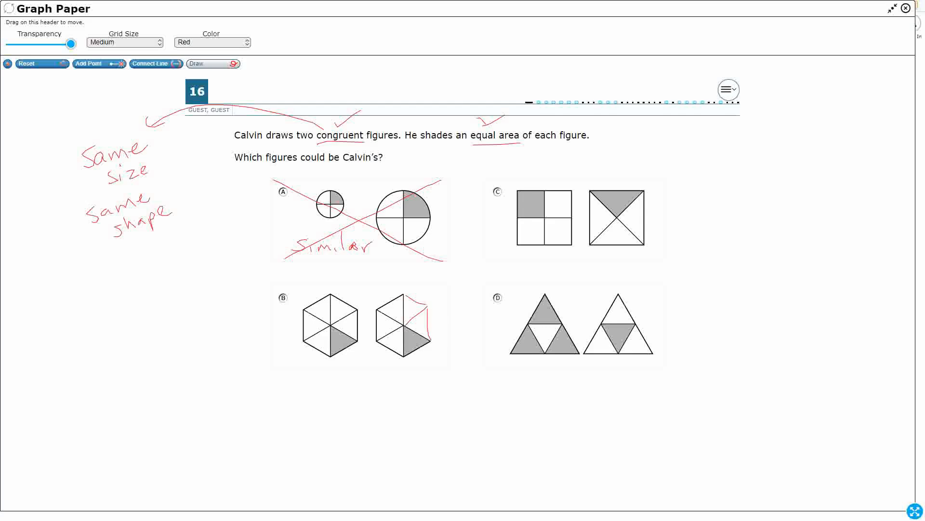
drag(271, 289, 461, 368)
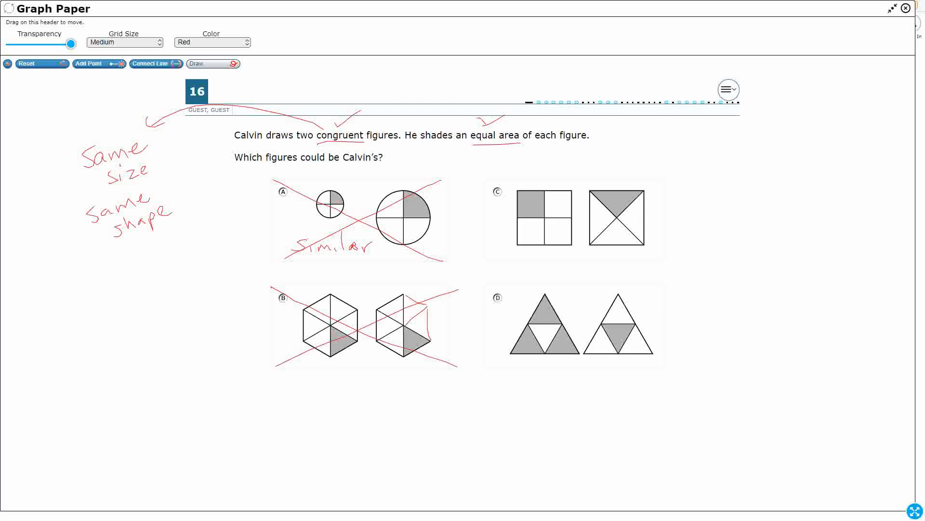
drag(589, 180, 602, 156)
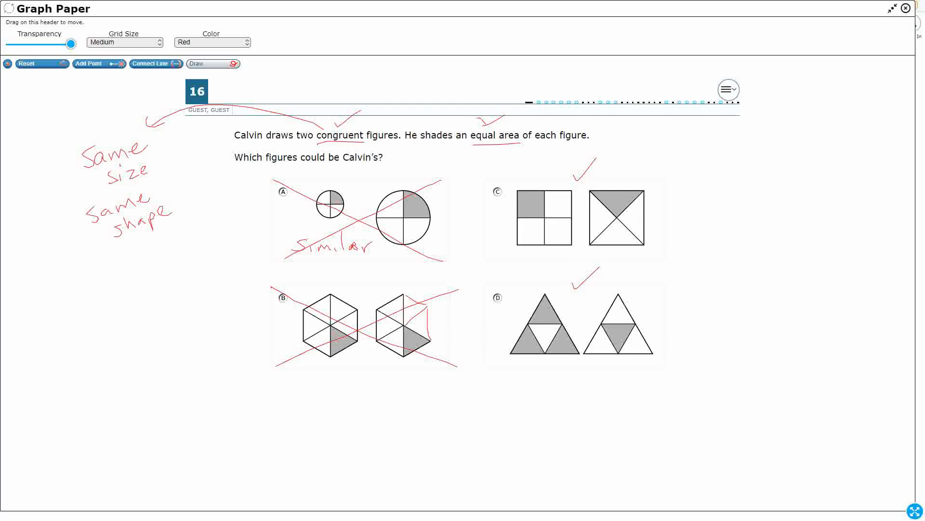
Switch to blue ink, circle 'equal area', and write 'shaded' beside choice C
click(211, 42)
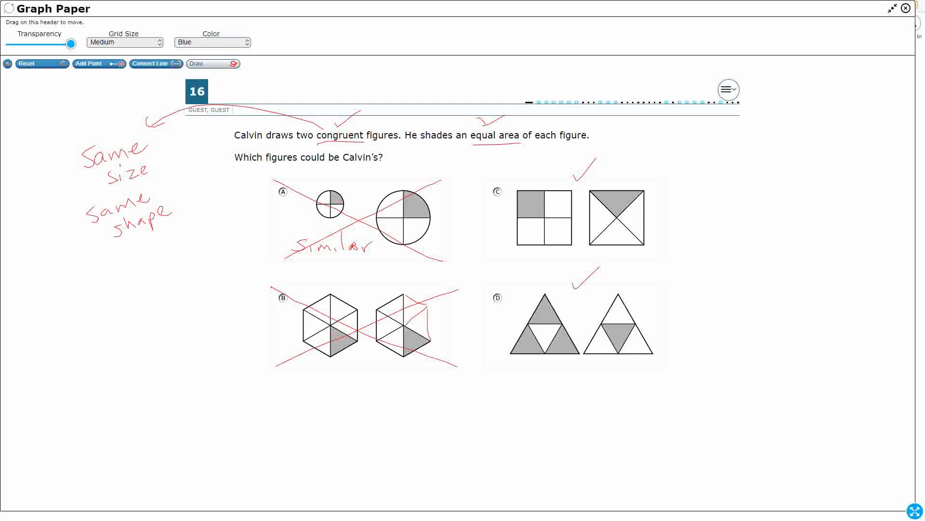
drag(483, 123, 529, 147)
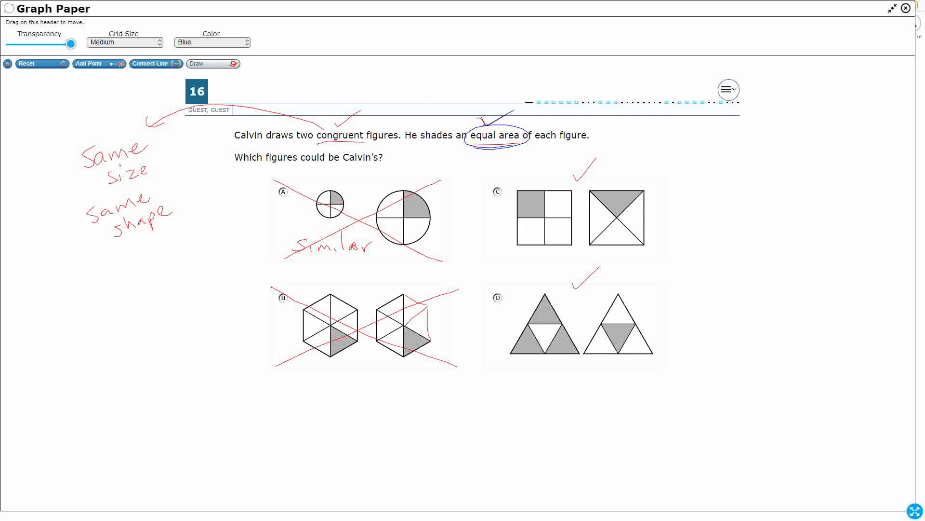
drag(746, 209, 789, 207)
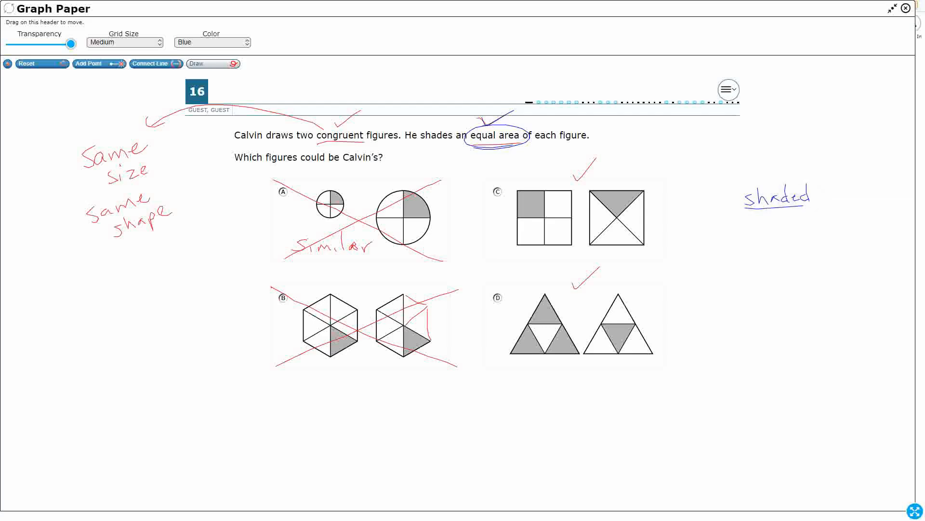
click(753, 226)
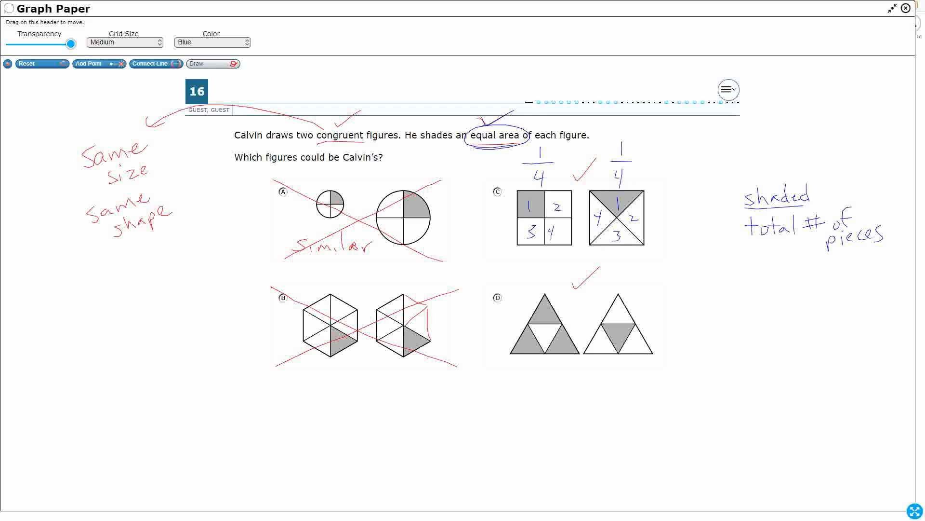
Number the pieces of D's triangles and cross out choice D in blue
drag(539, 310, 539, 325)
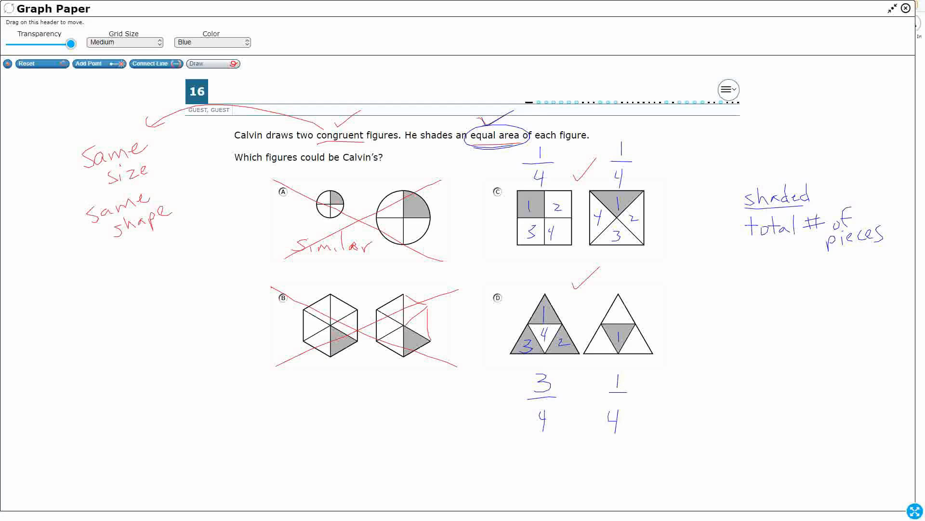
drag(488, 289, 655, 360)
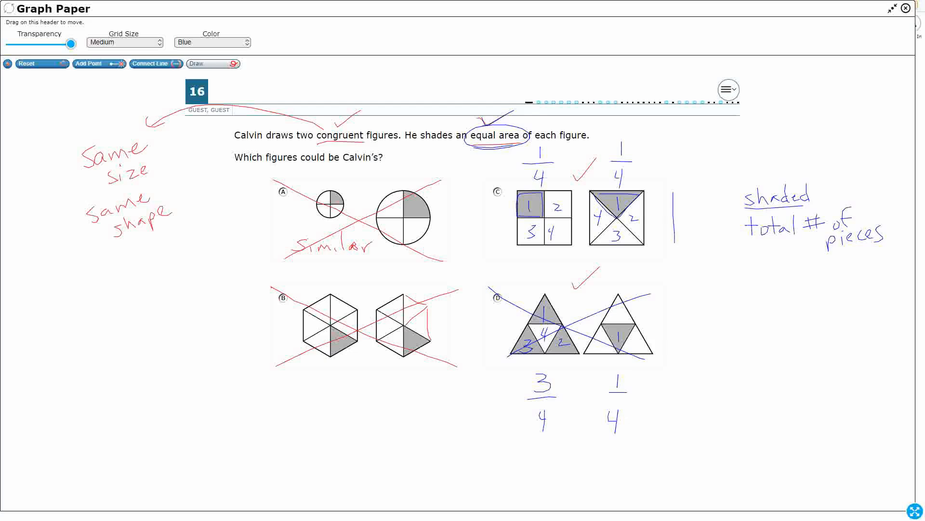
Draw two blue rectangles split into strips, then close the Graph Paper layer
drag(678, 194, 723, 242)
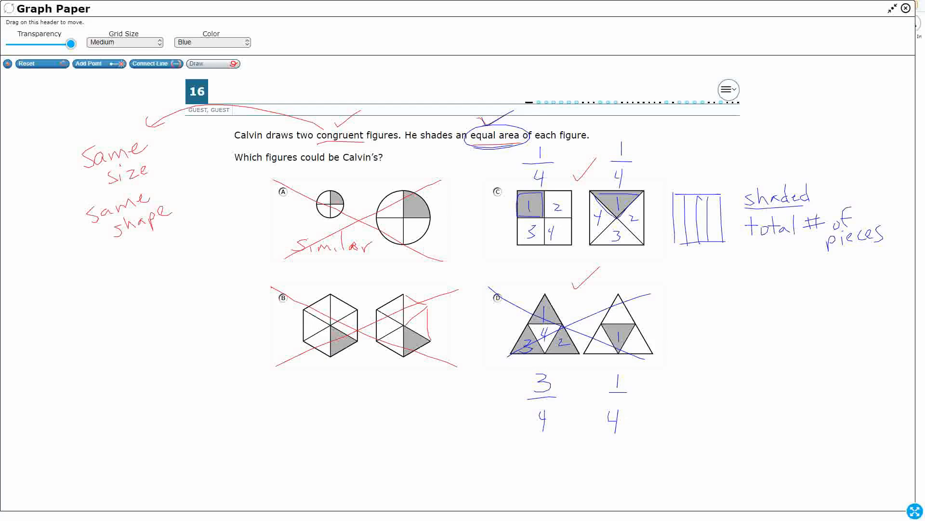
drag(673, 141, 720, 183)
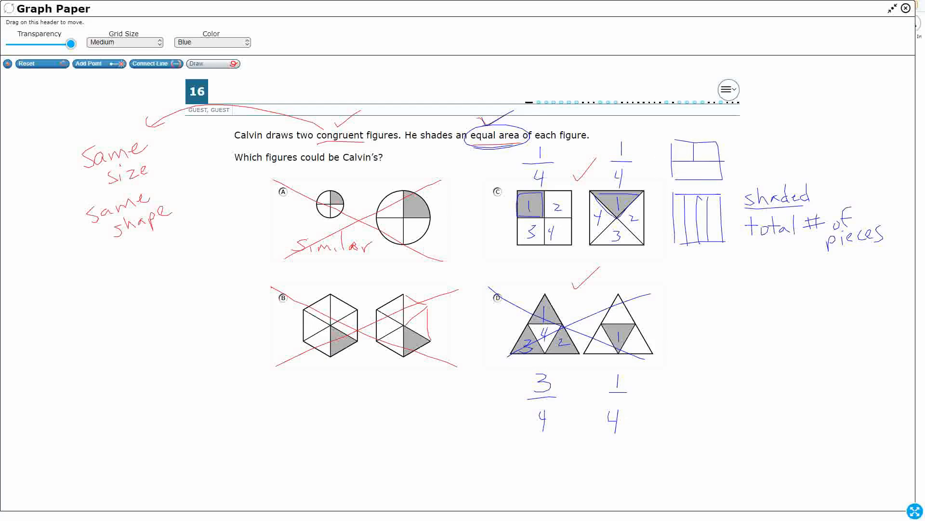
click(906, 8)
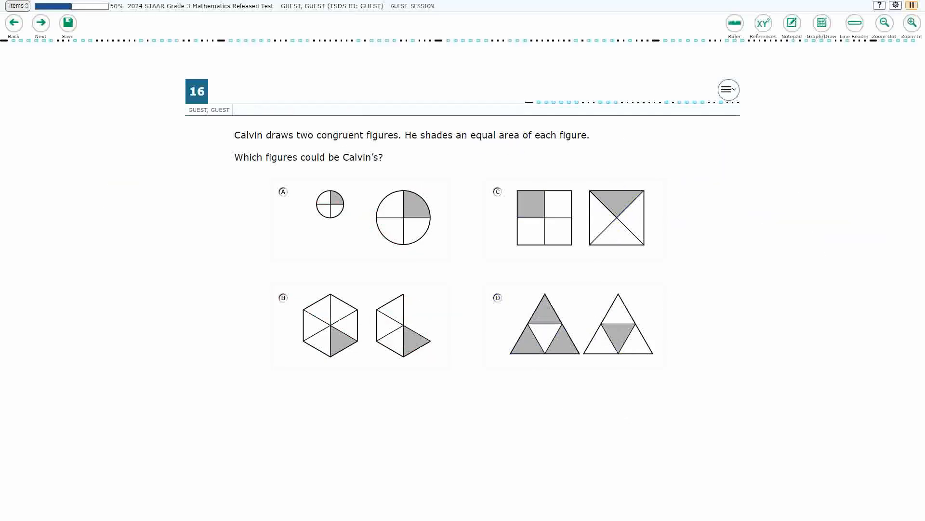